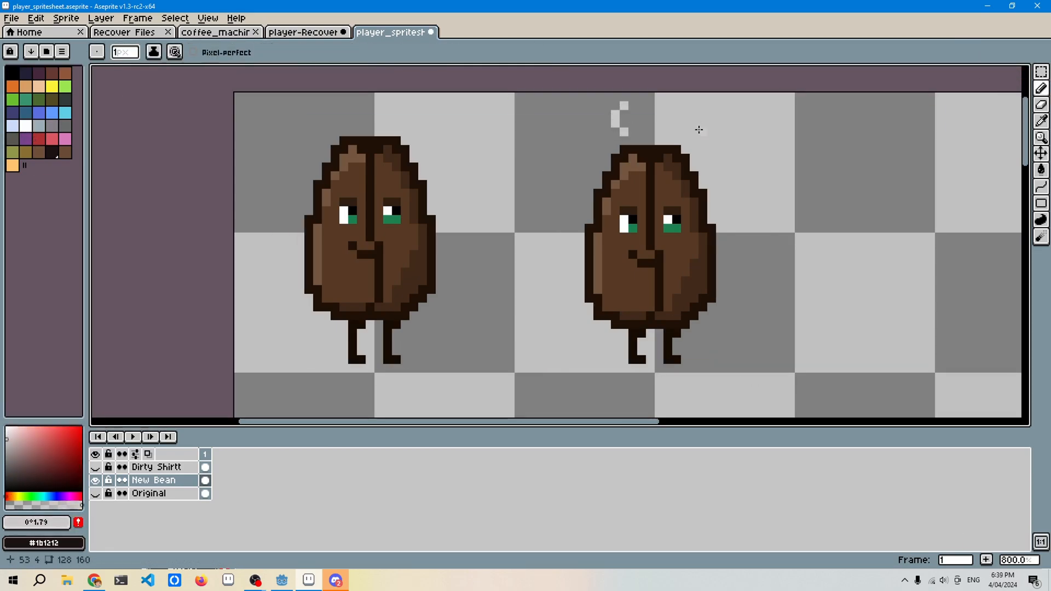
Move the selected part of the right-hand bean frame and apply it to the pixels
scroll(down, 3)
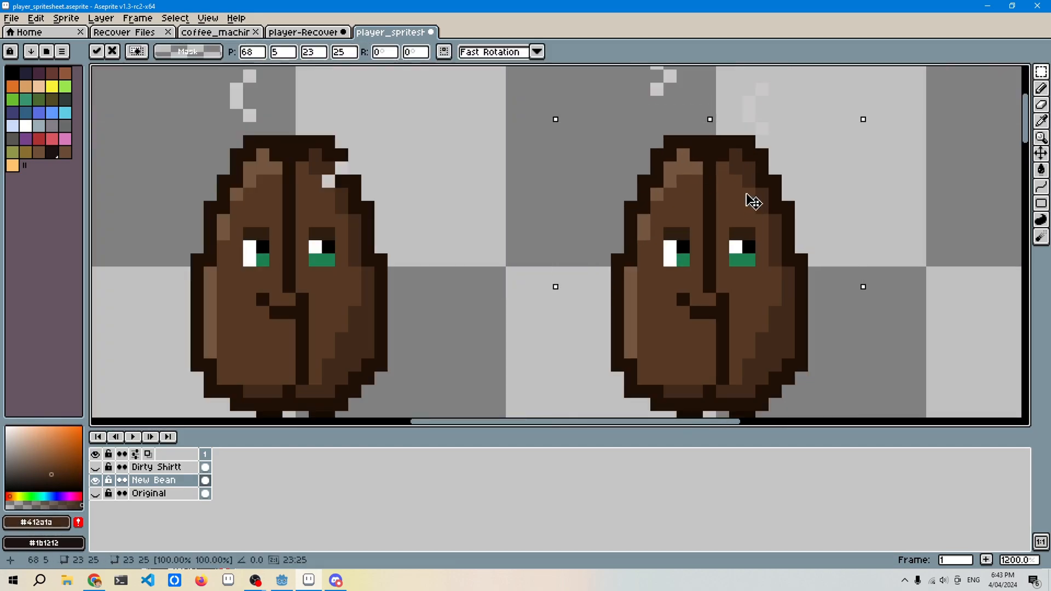
click(281, 580)
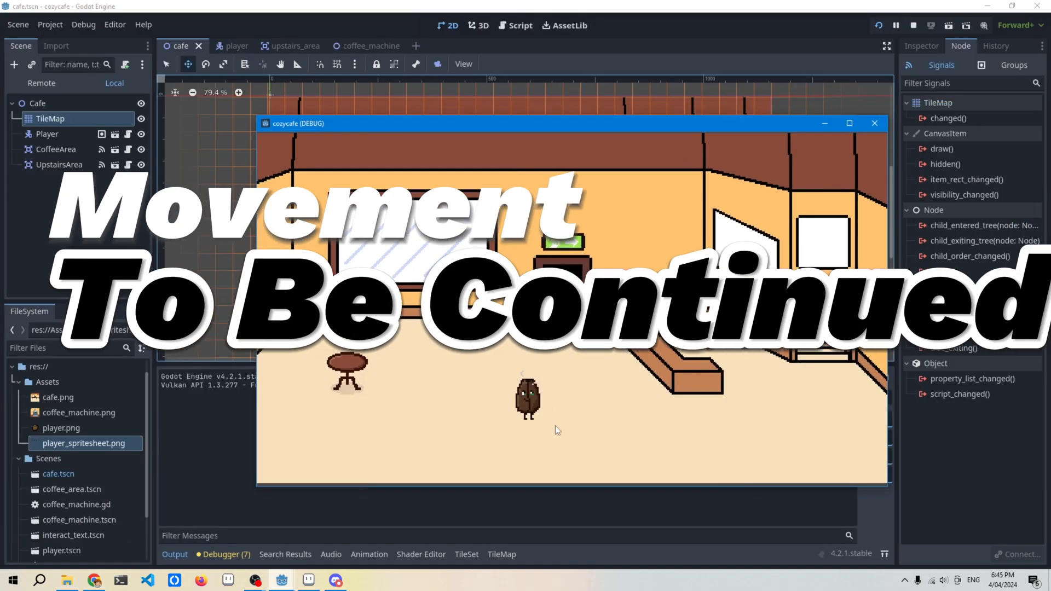
Review the idle_down frame keys in the player scene and run the game to check the idle animation
click(226, 45)
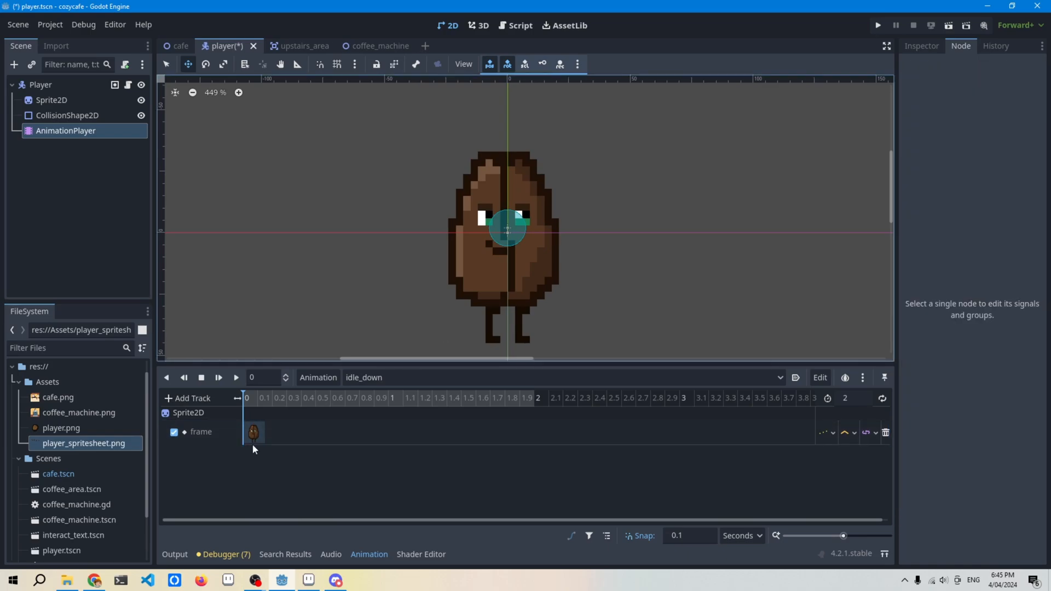
click(51, 100)
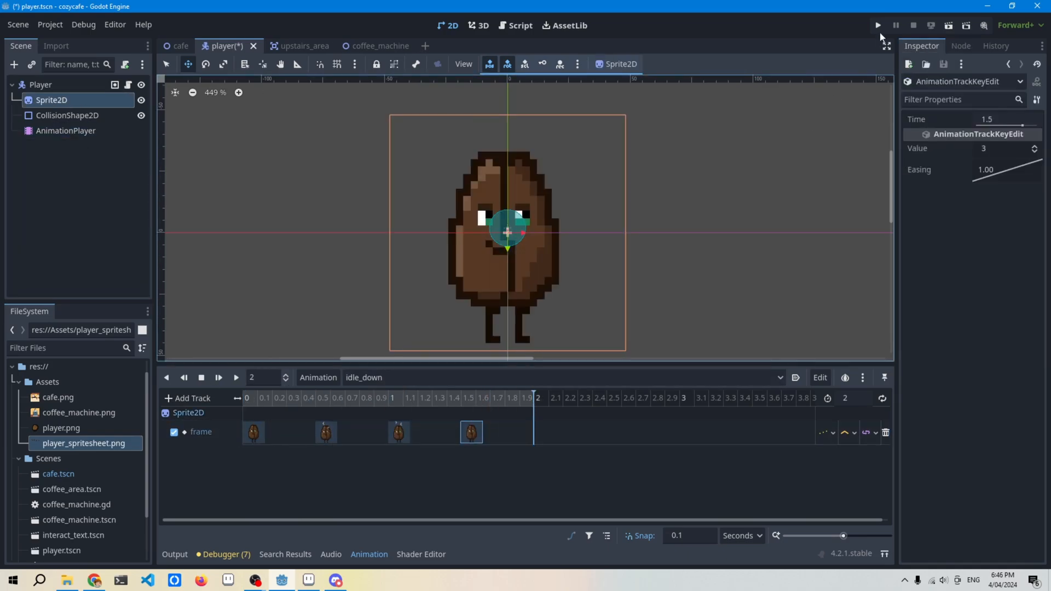
click(877, 25)
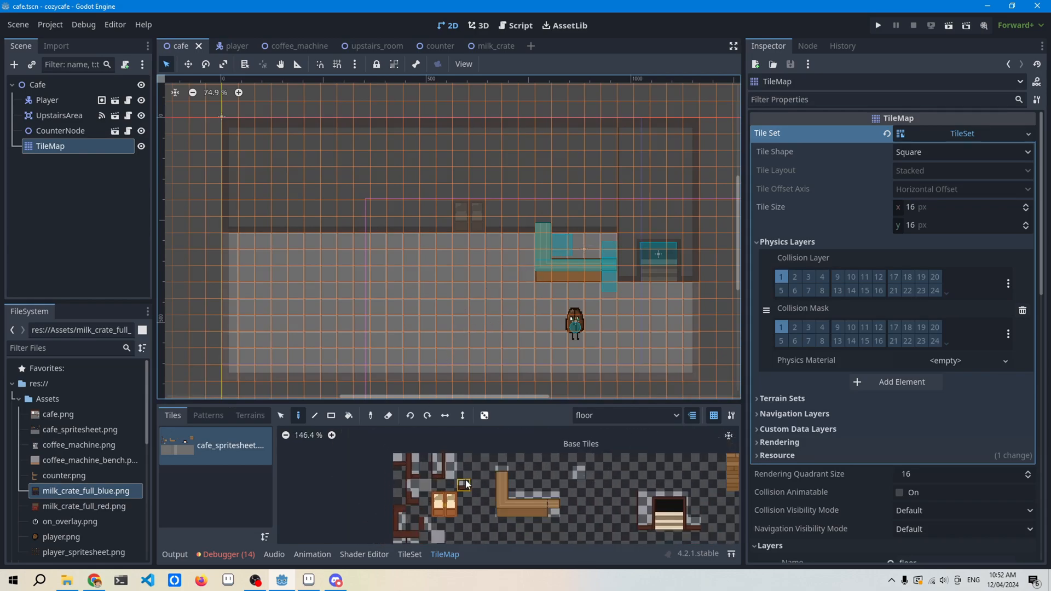
Select the Player node in the cafe scene, set Z Index 1 with Y Sort enabled, and run the game
scroll(down, 3)
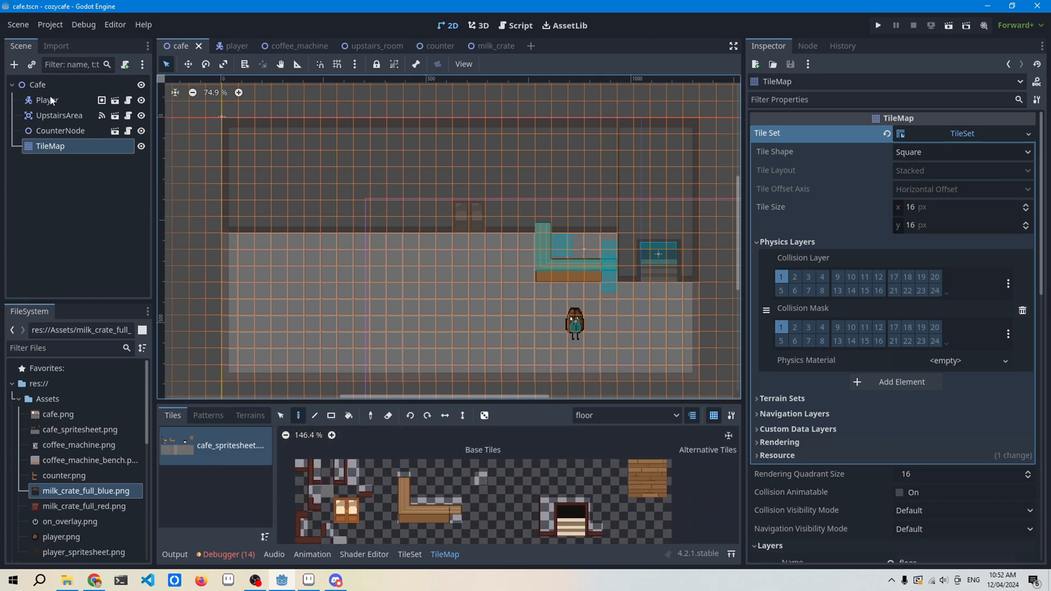
click(46, 100)
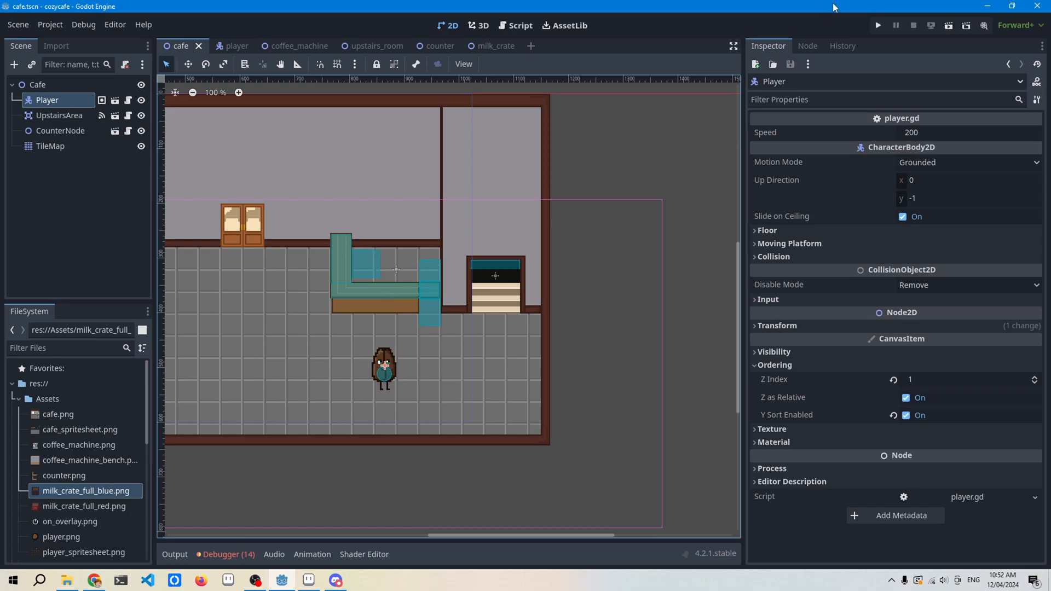
click(875, 26)
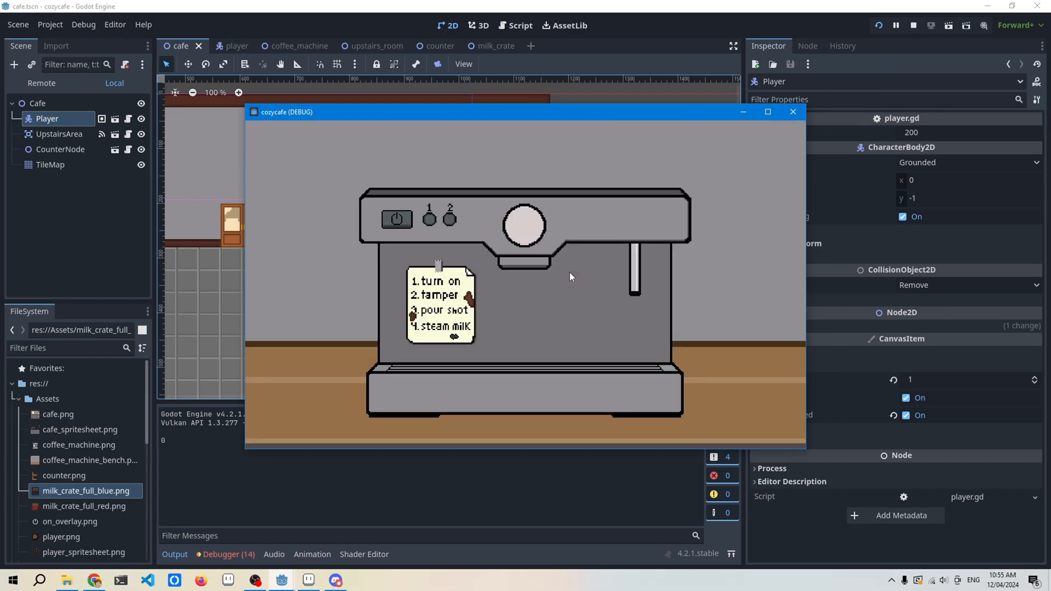
mouse_move(540, 274)
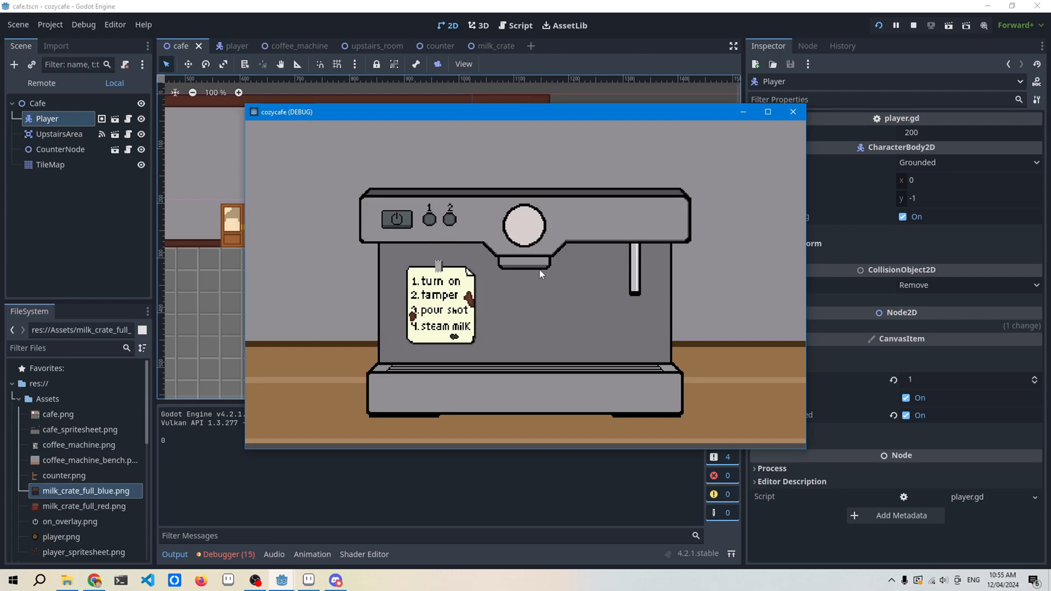
mouse_move(410, 232)
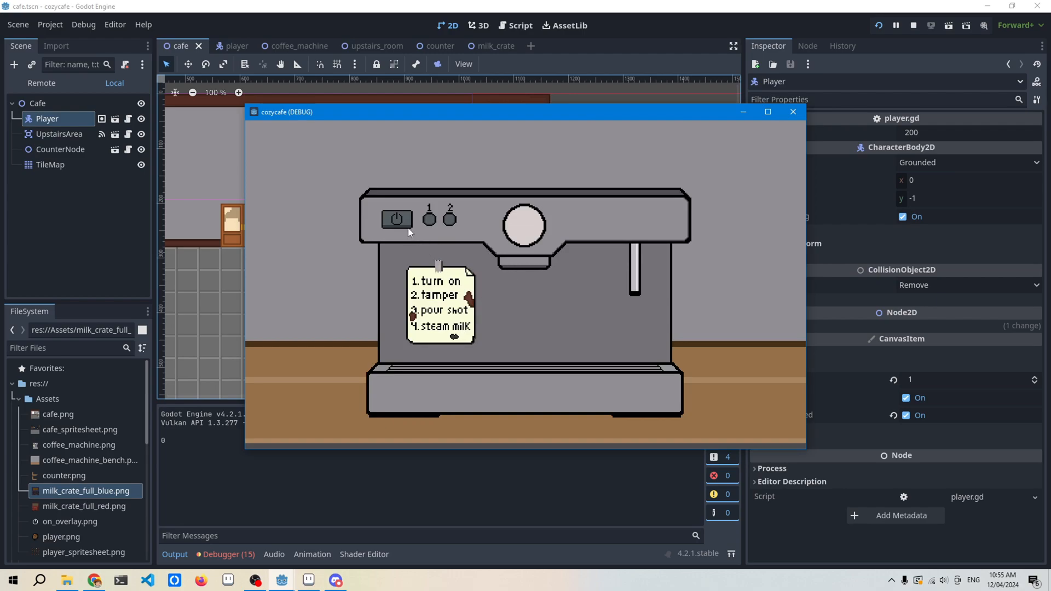
mouse_move(480, 362)
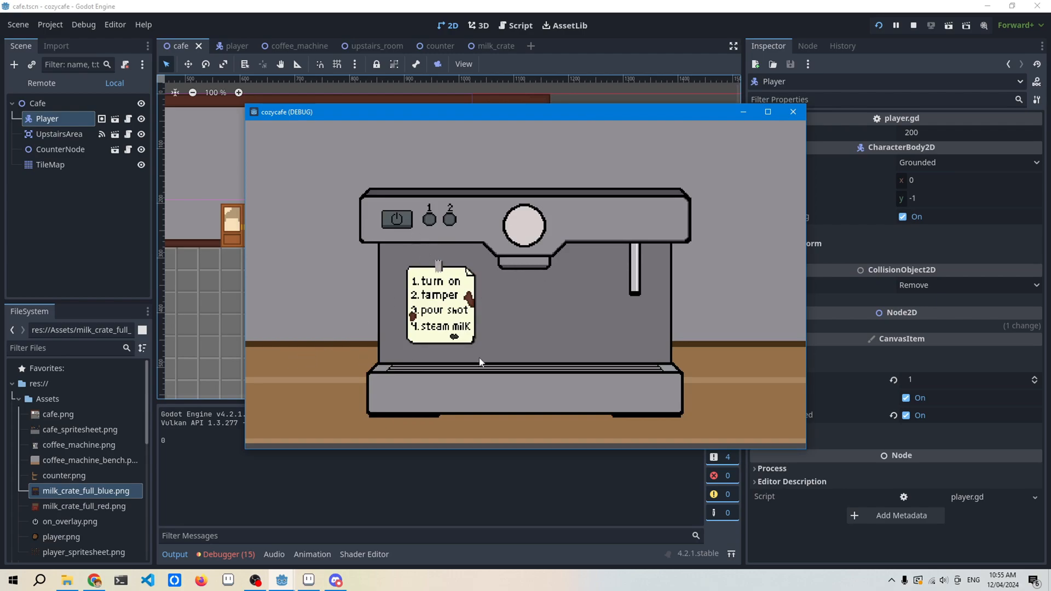
mouse_move(728, 254)
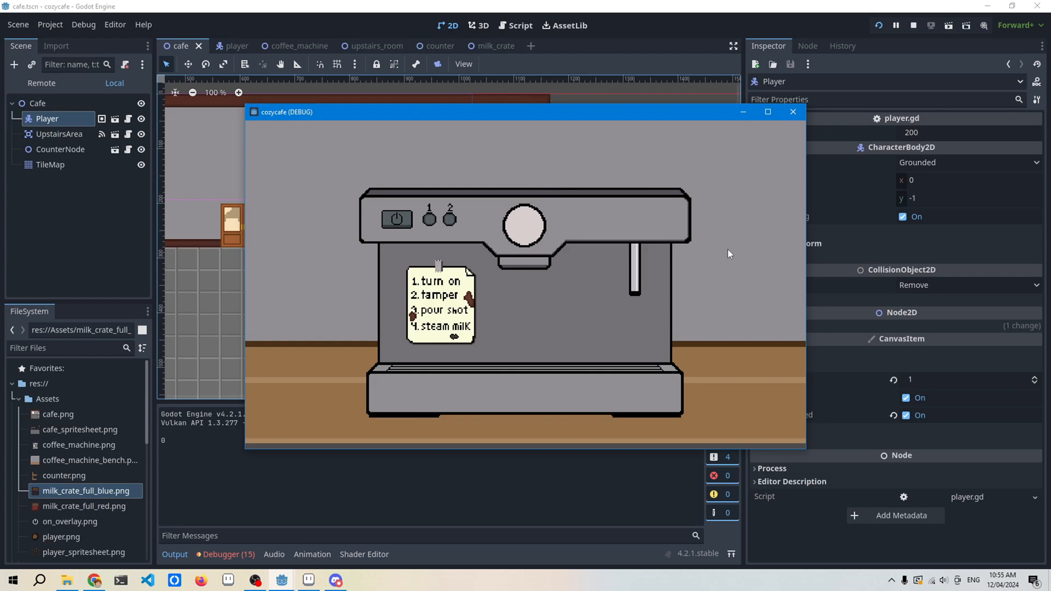
mouse_move(502, 245)
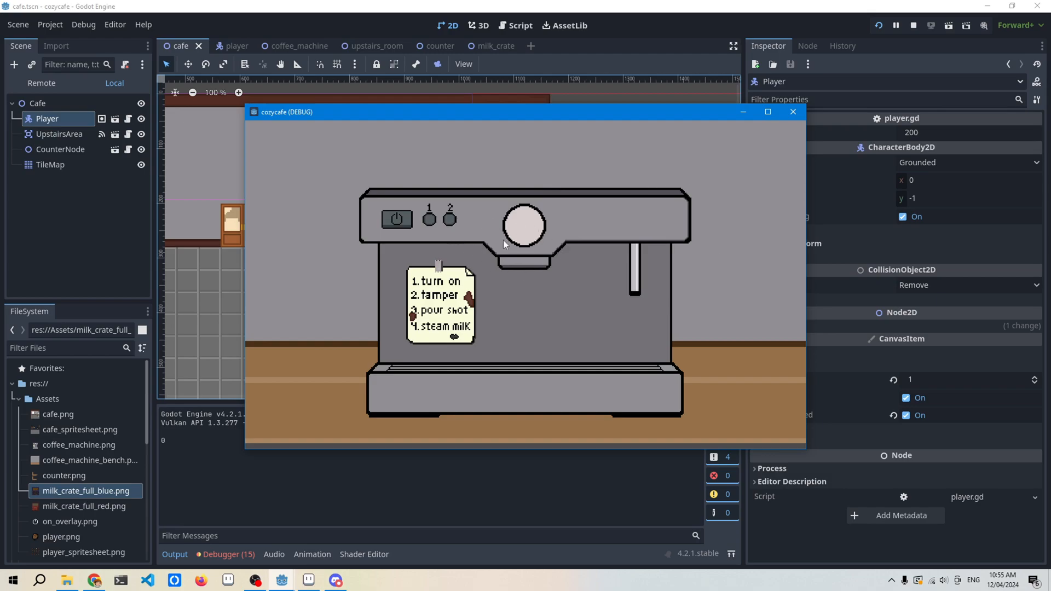
mouse_move(403, 233)
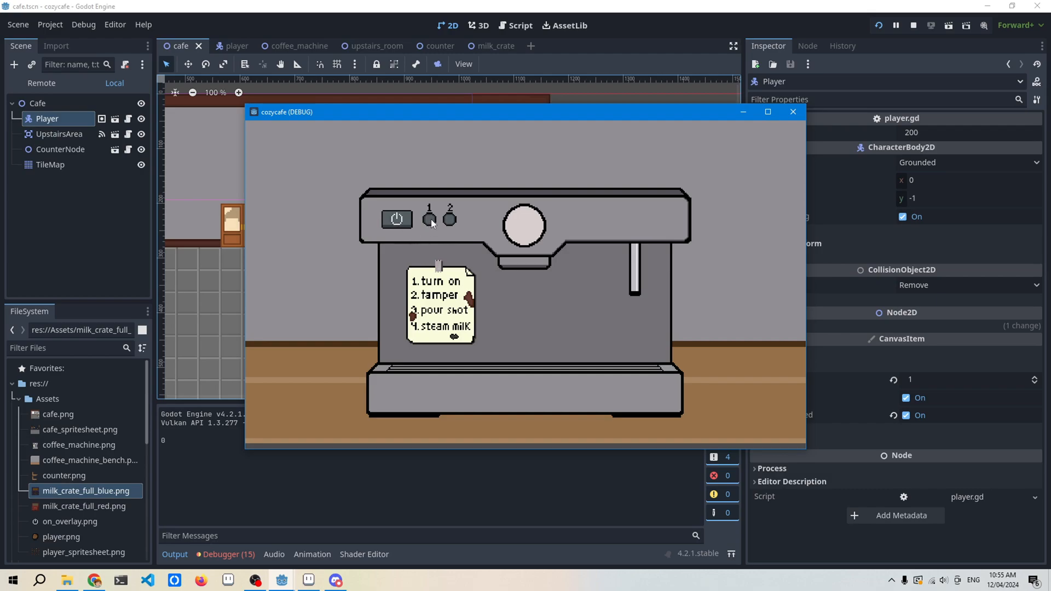
Press the coffee machine's numbered buttons 1 and 2 and watch the output log report them
click(448, 218)
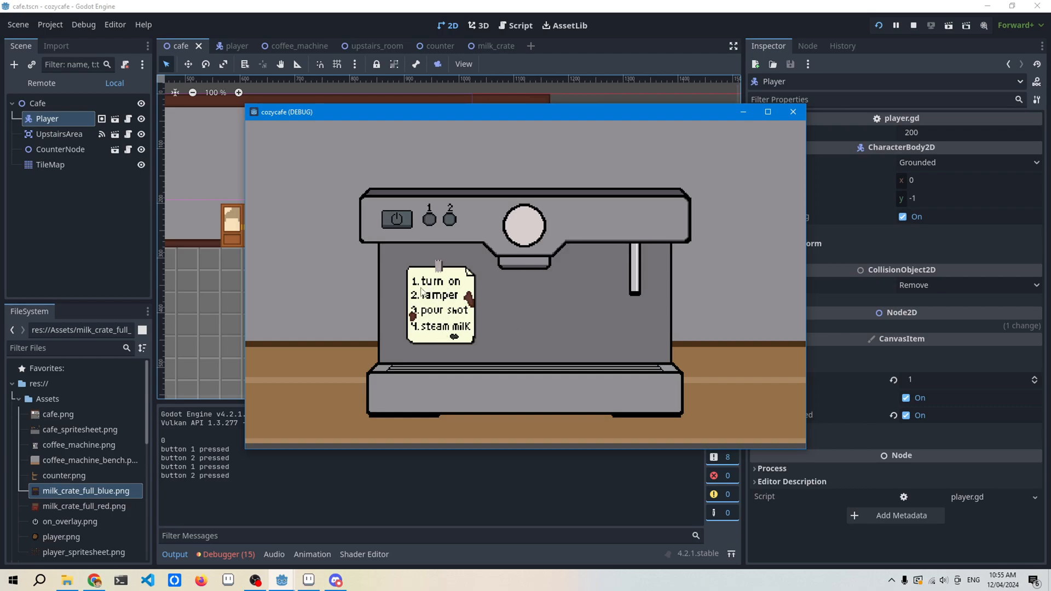
mouse_move(499, 244)
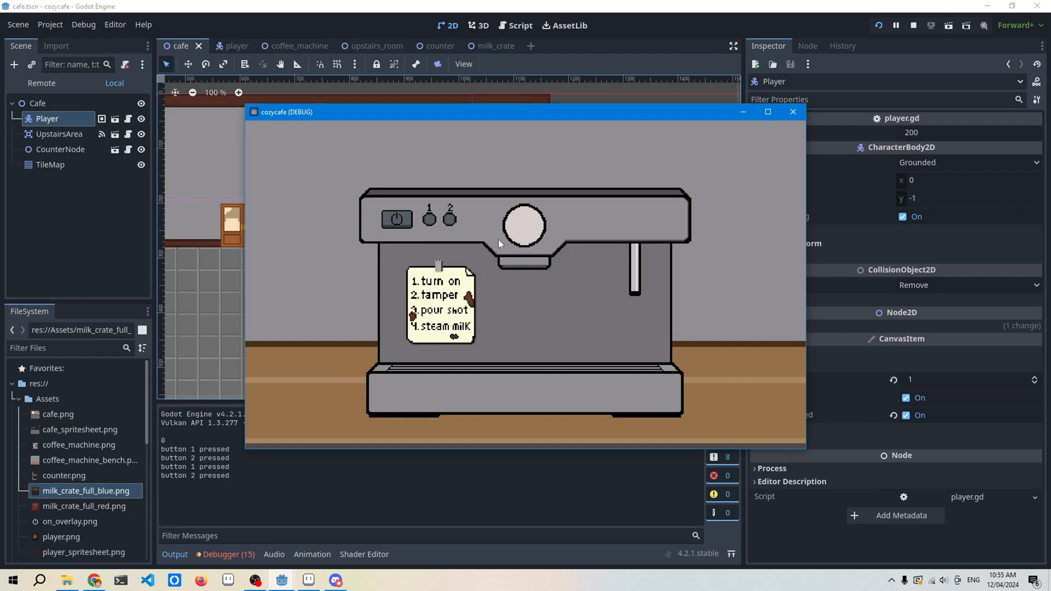
mouse_move(537, 214)
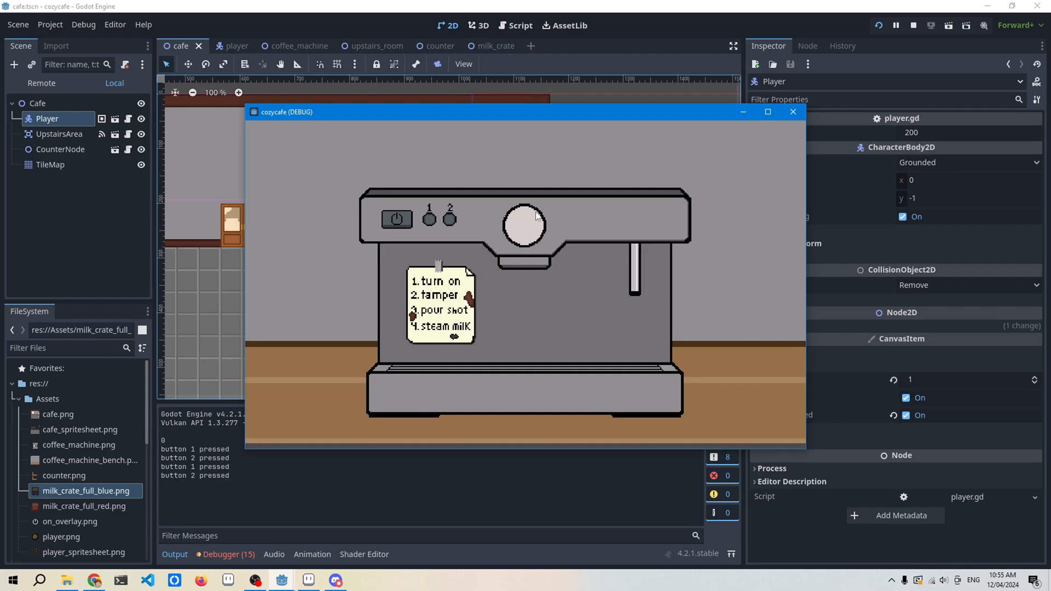
mouse_move(552, 255)
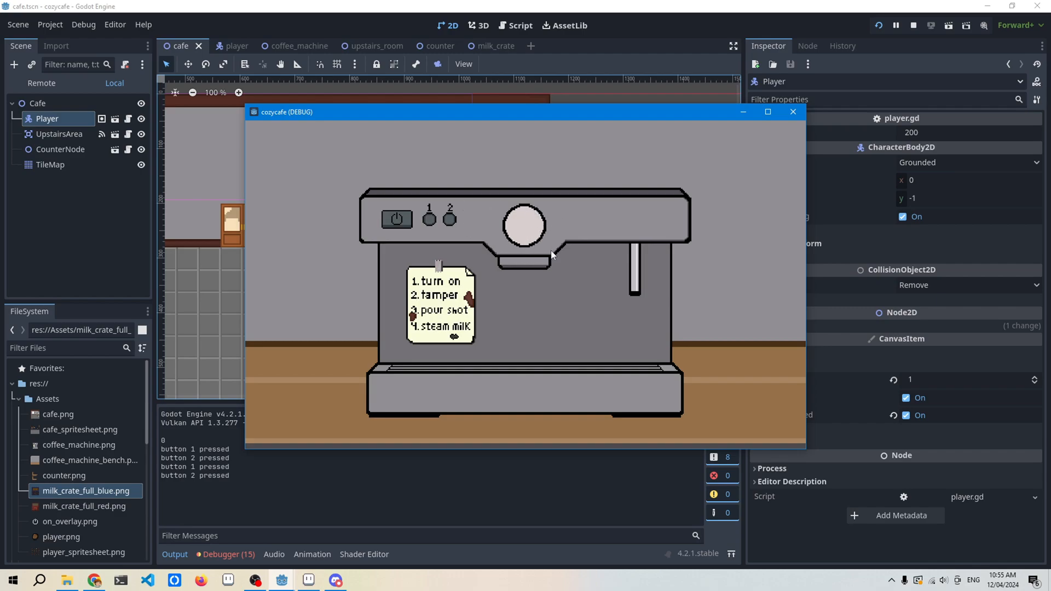
mouse_move(549, 271)
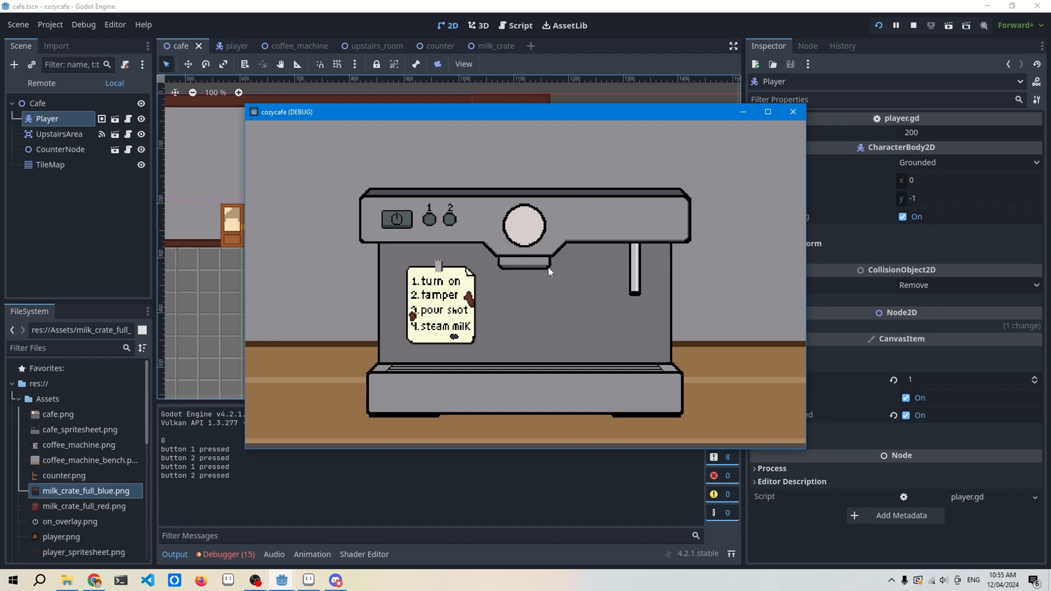
mouse_move(528, 301)
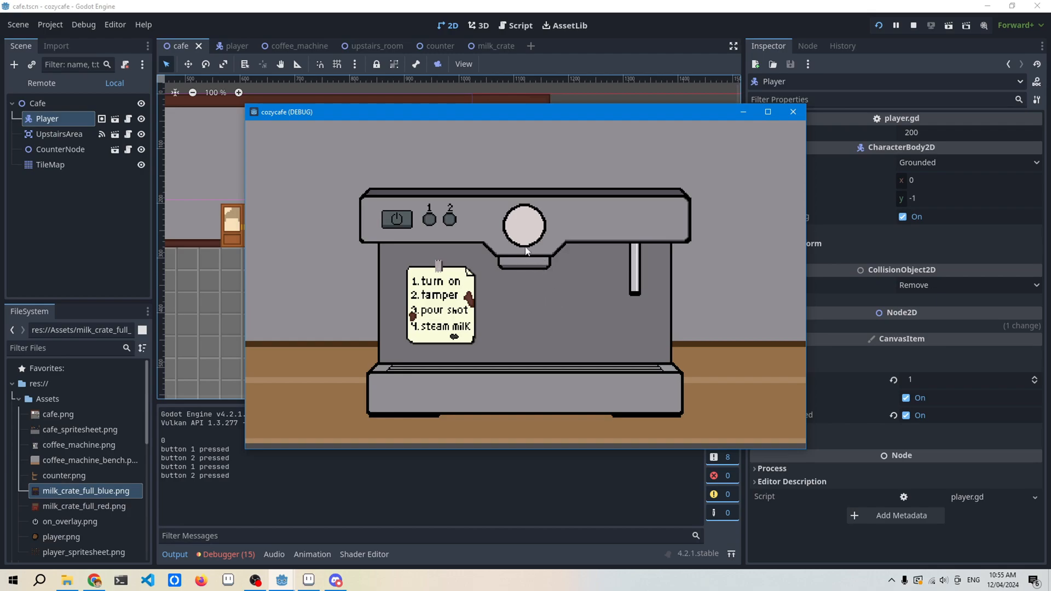
mouse_move(467, 145)
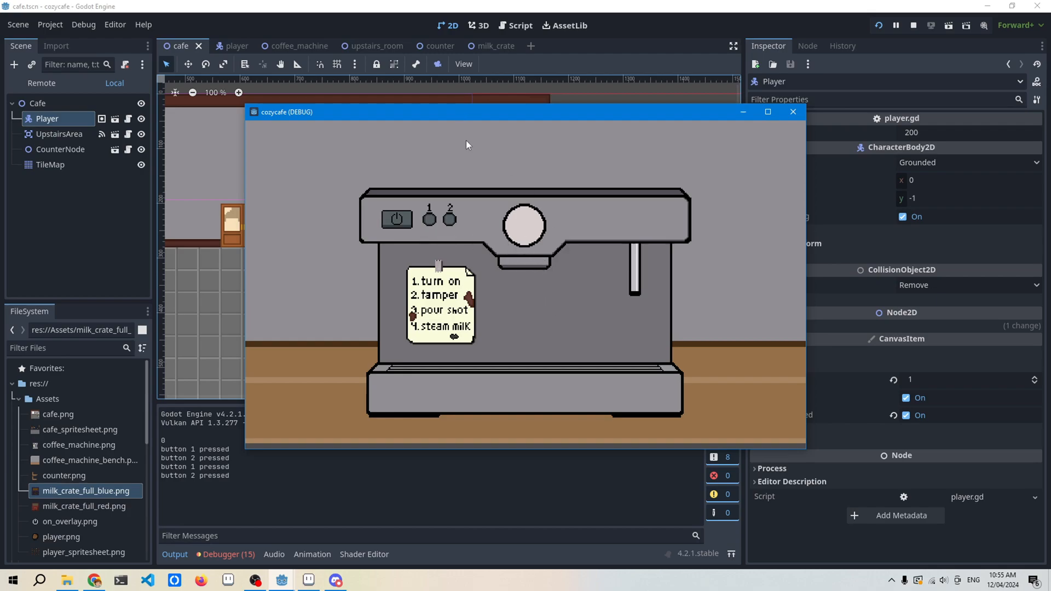
mouse_move(539, 304)
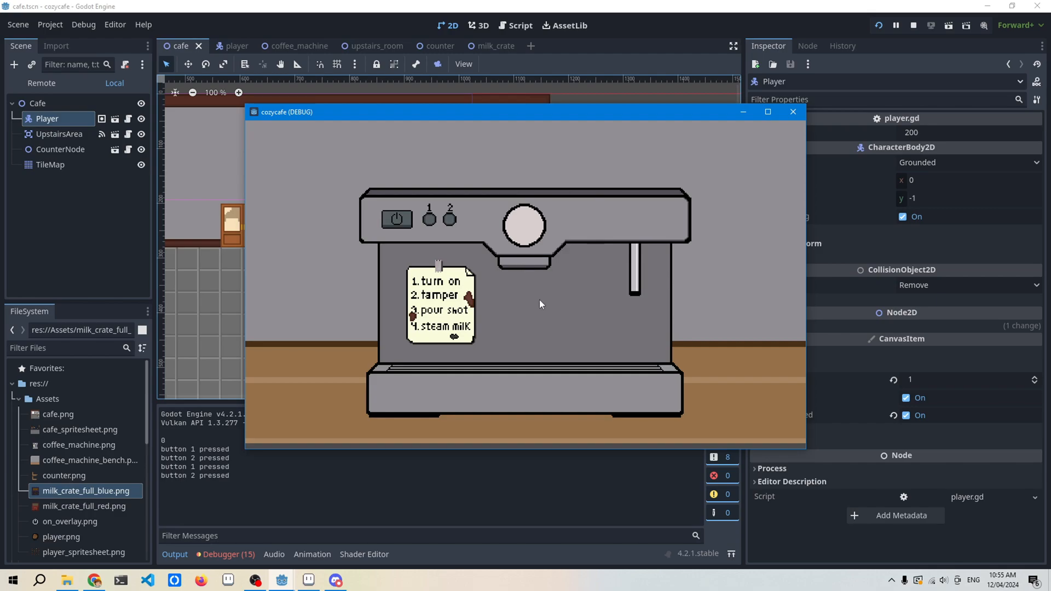
mouse_move(457, 209)
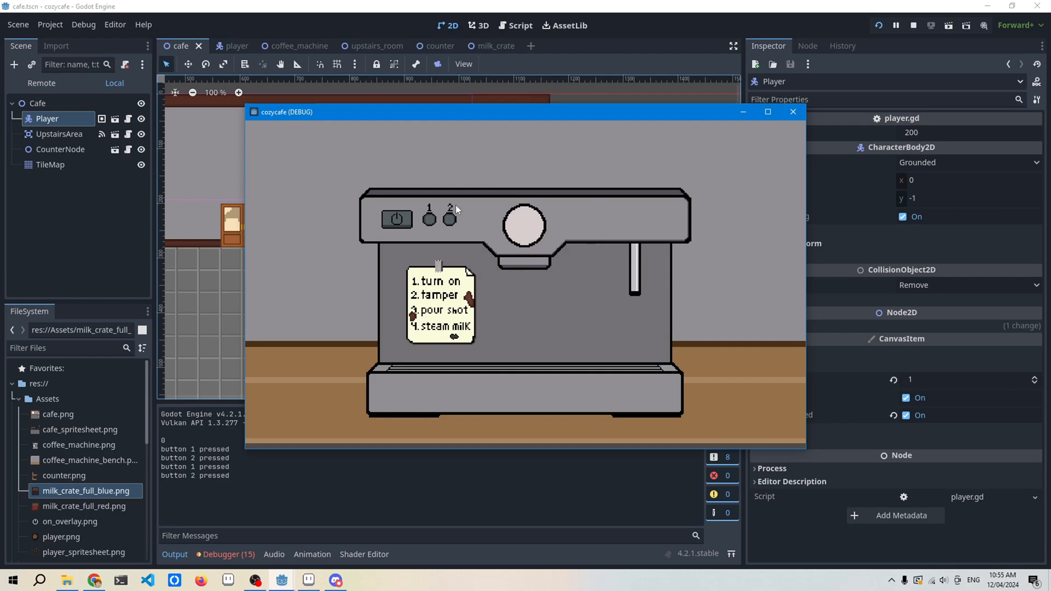
click(913, 25)
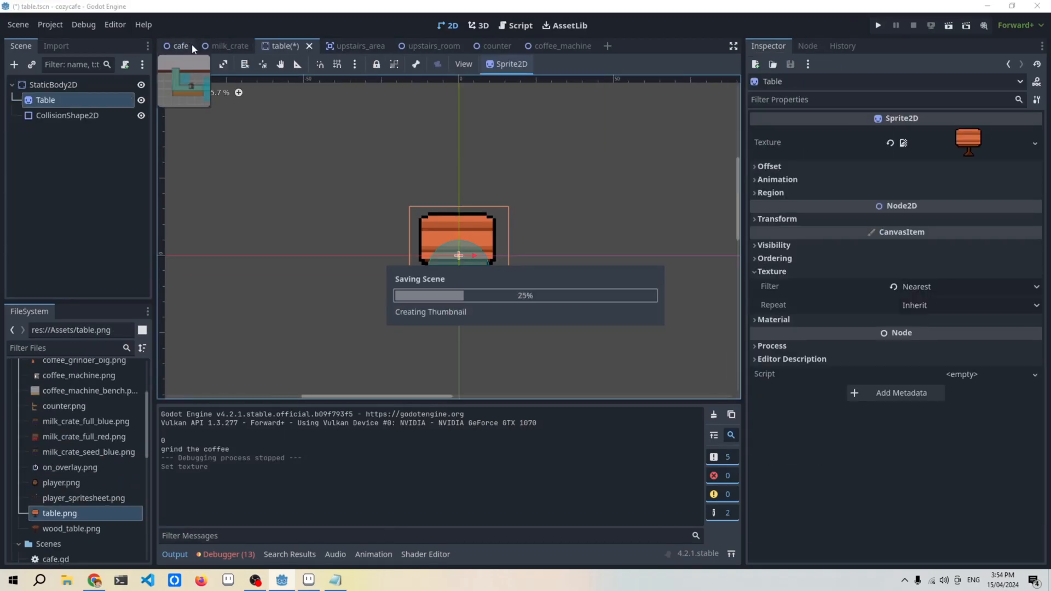
Place the saved Table scene into the cafe and run the game showing it beside the player
click(180, 45)
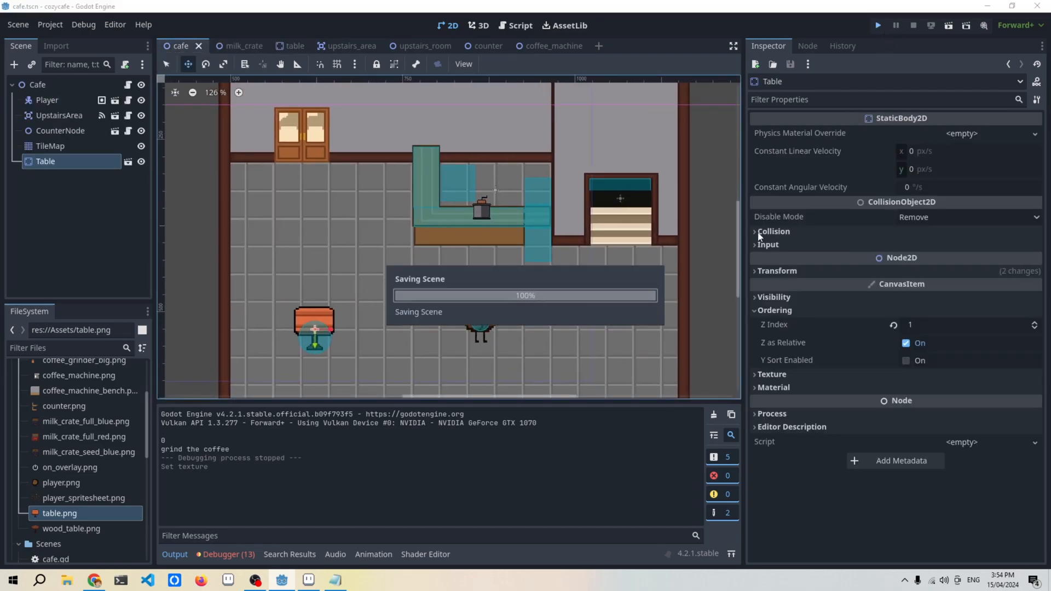
click(877, 25)
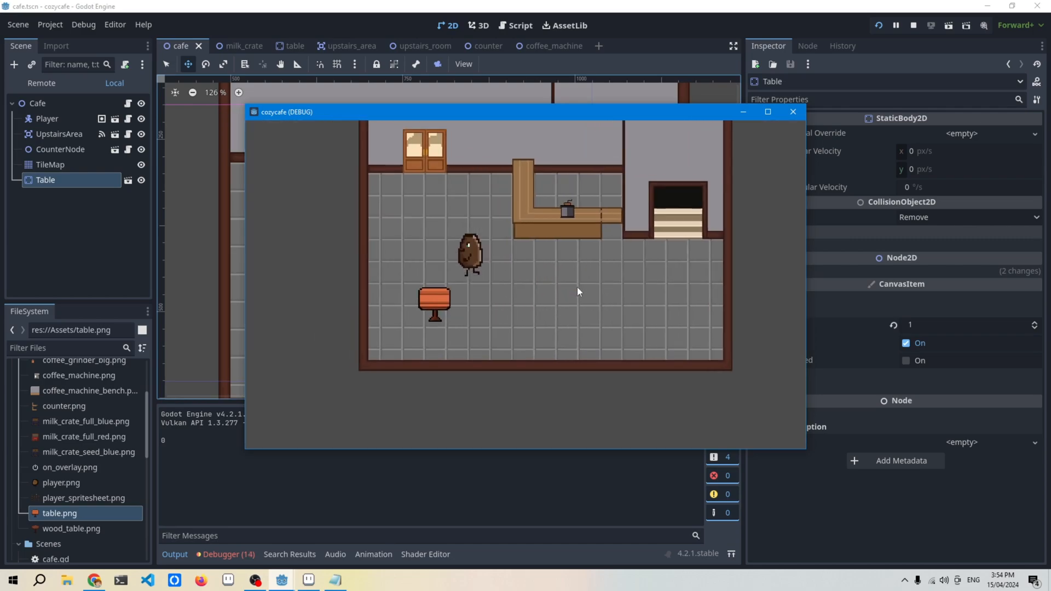
Stop the running game and return to editing the cafe scene with its table
click(792, 111)
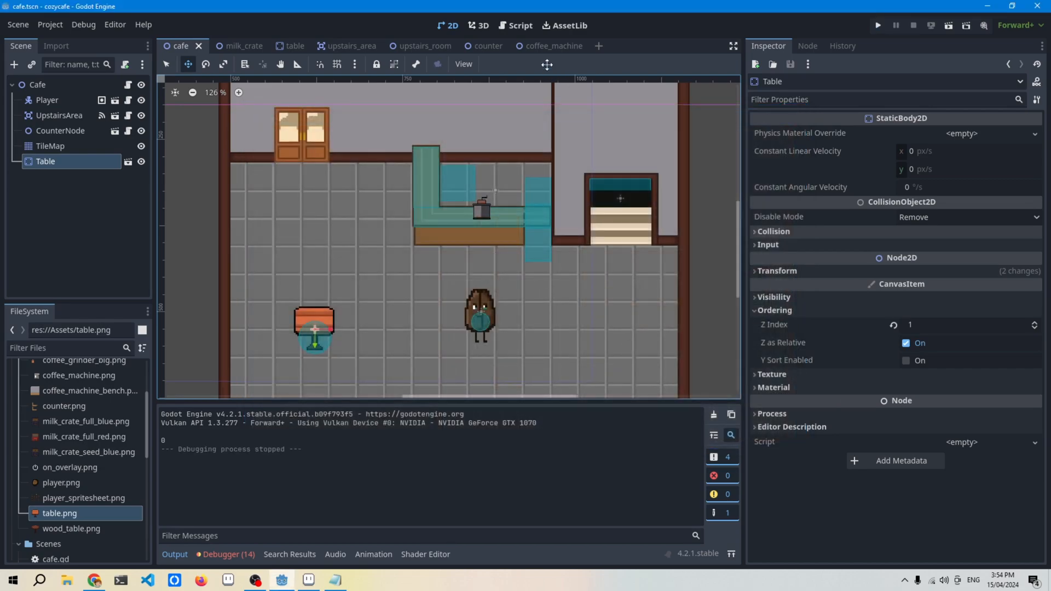
click(519, 25)
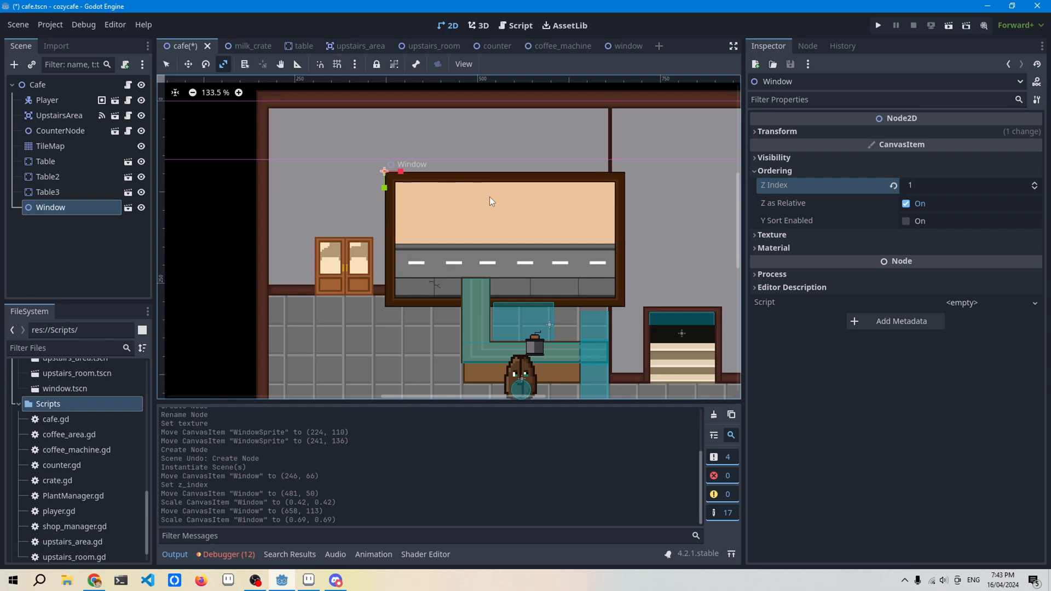
Drag the instanced window onto the cafe's upper wall area
drag(400, 172, 386, 187)
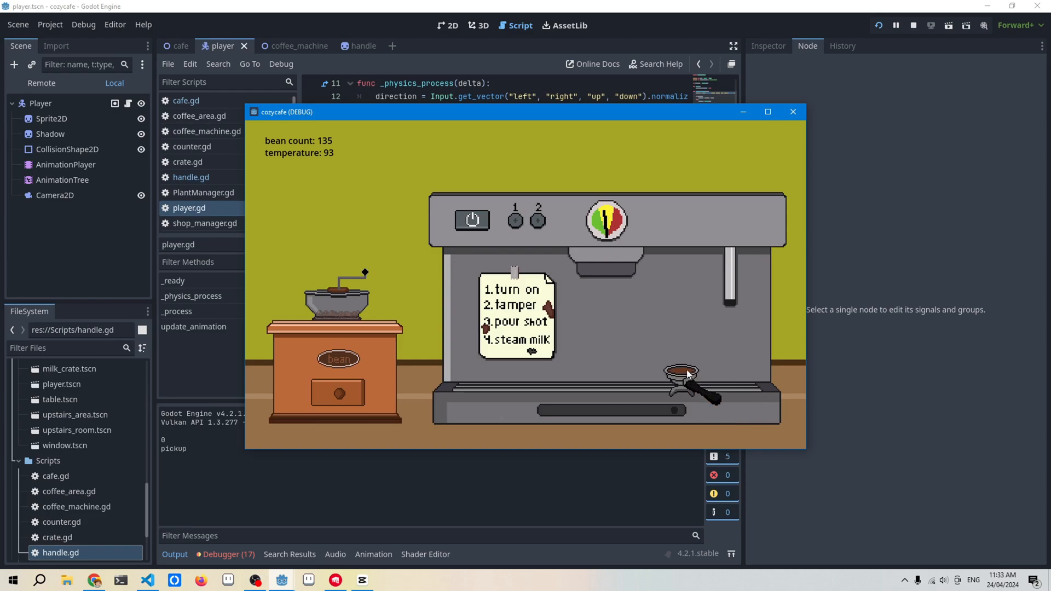
Carry the portafilter handle into the coffee machine during the playtest
drag(684, 374, 626, 367)
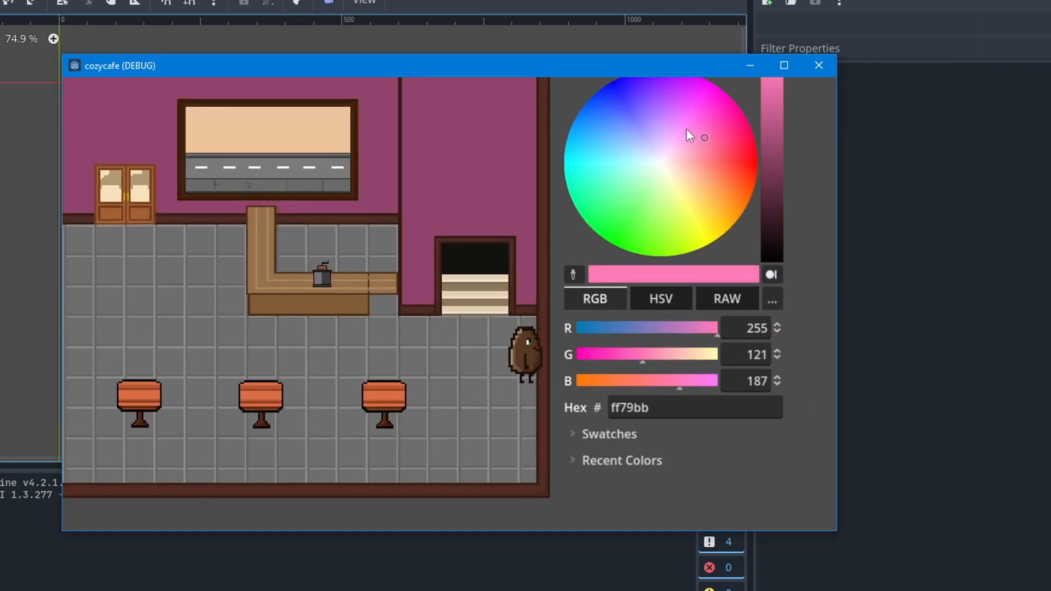
Turn the cafe walls green, purple and tan on the ColorPicker wheel, then stop the game
click(647, 201)
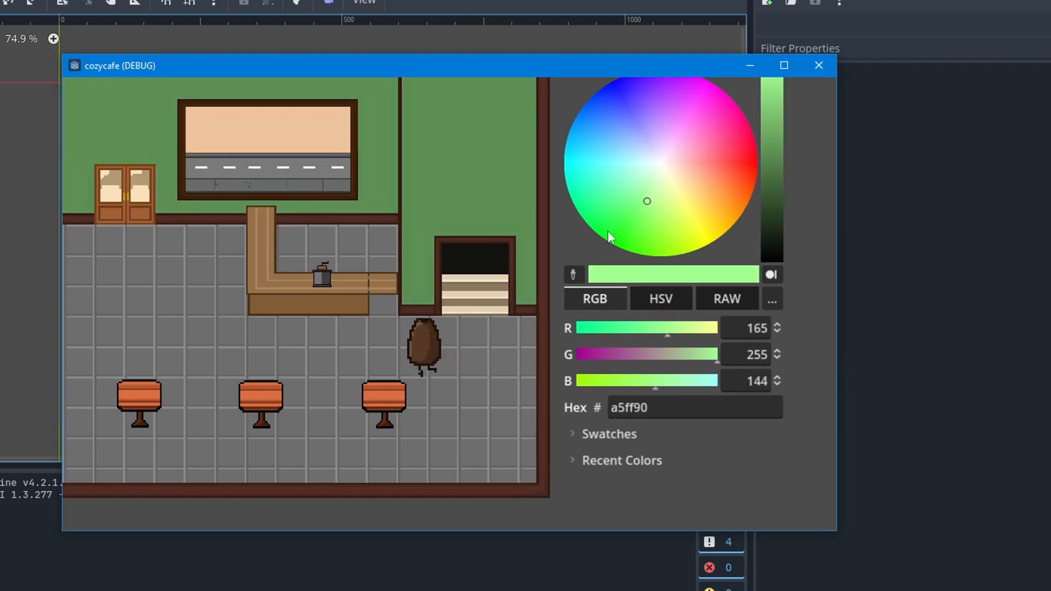
click(664, 91)
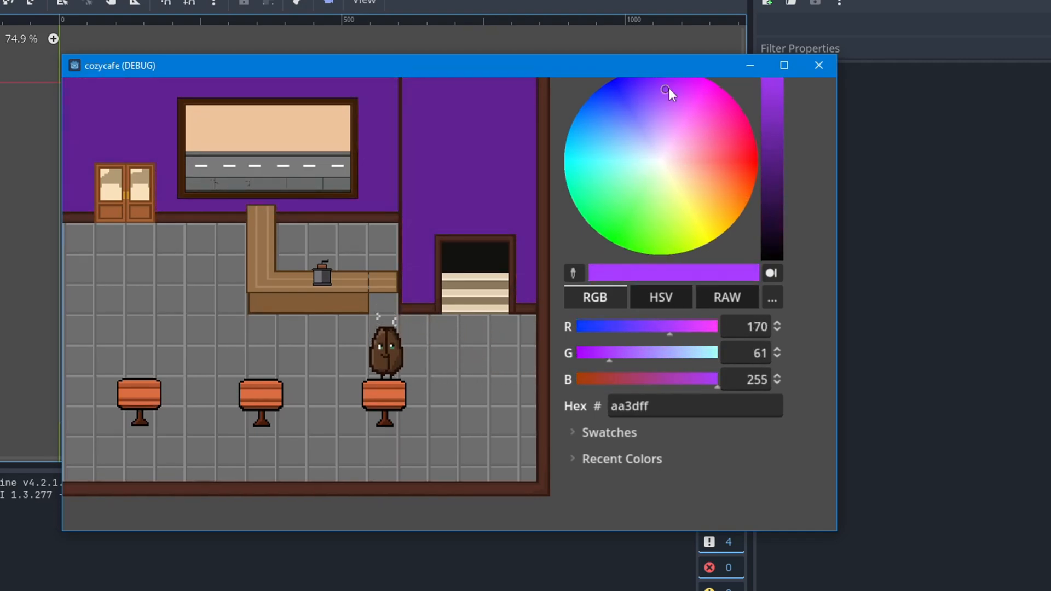
click(693, 186)
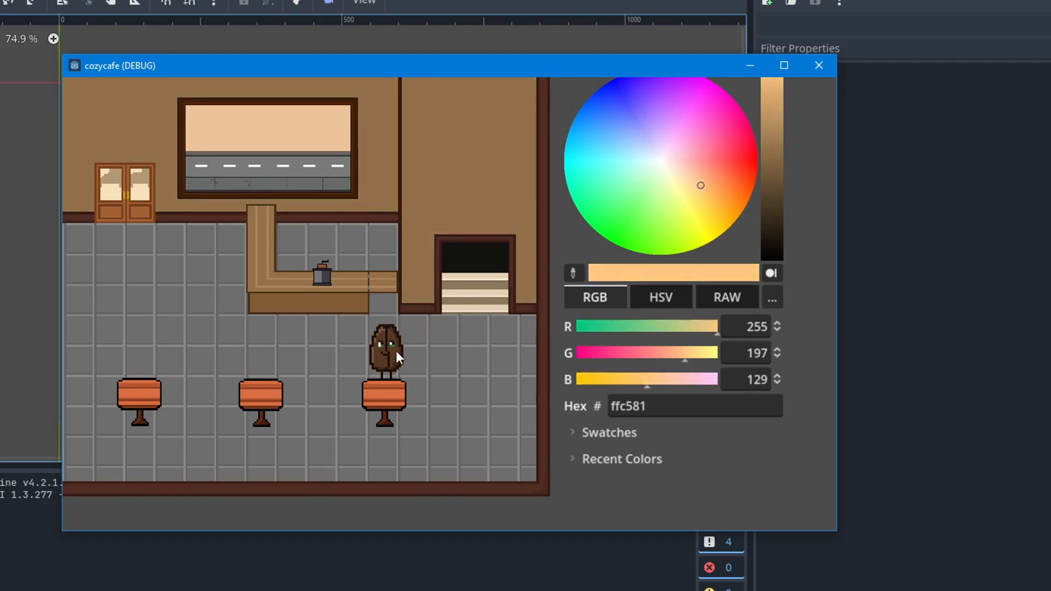
click(818, 65)
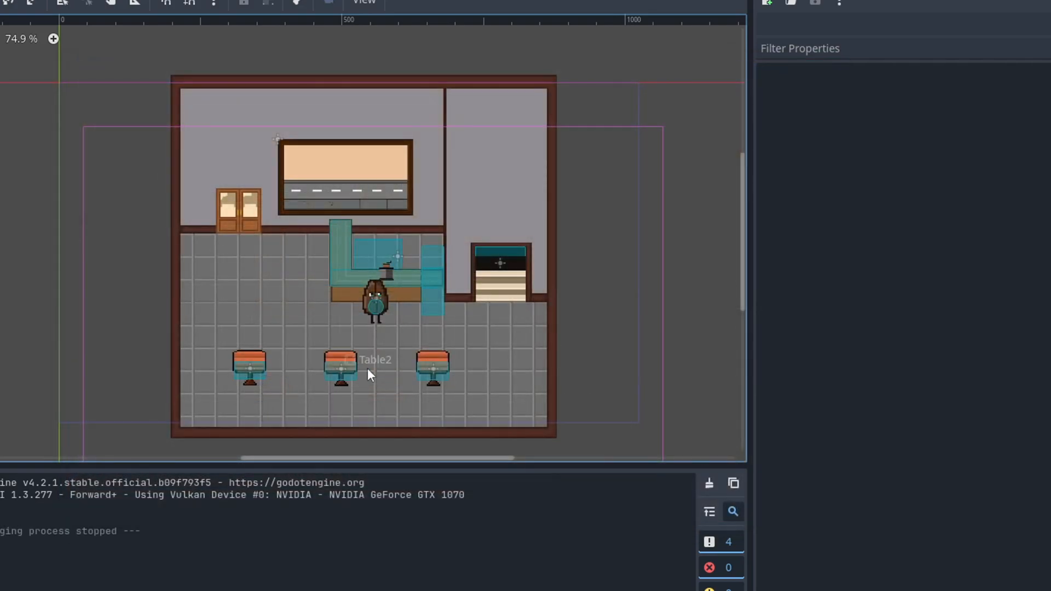